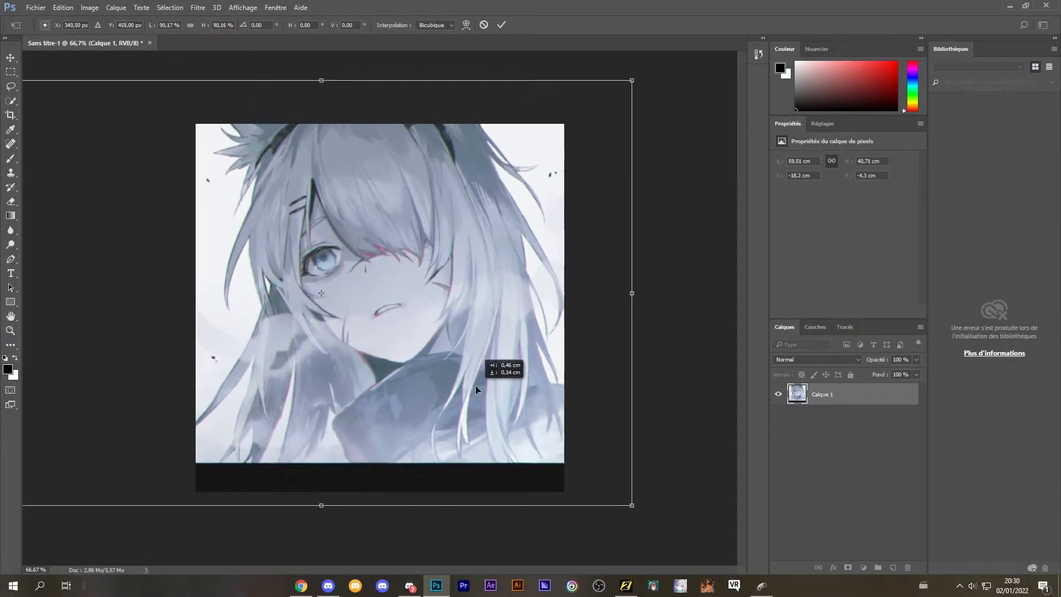
Scale Calque 1 to about 90% and add a blank layer above it with the Brush tool.
click(500, 25)
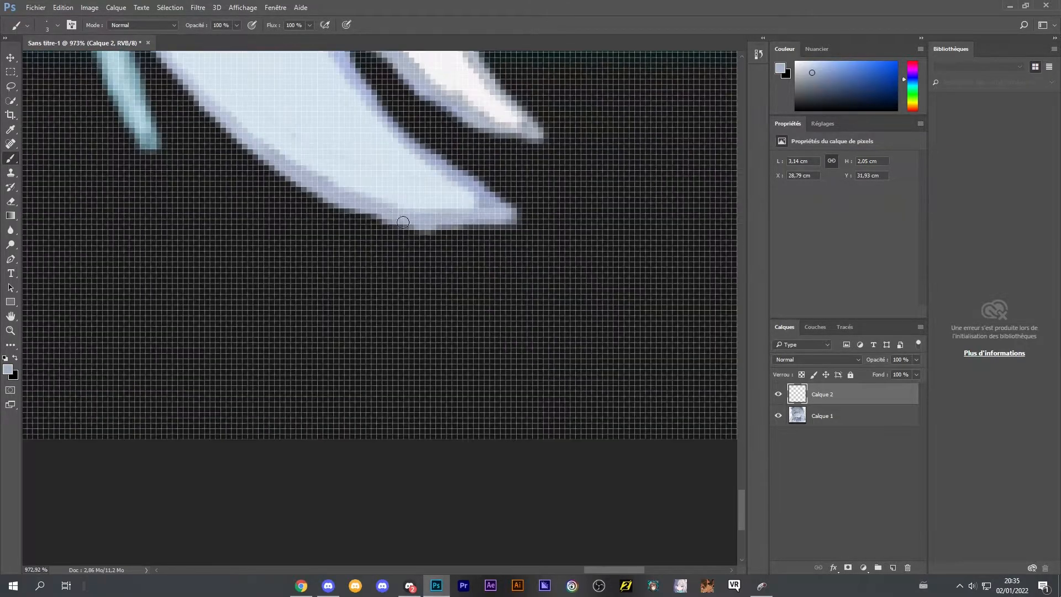
Paint the dark strip pale blue on Calque 2, extending hair strands into it.
scroll(down, 3)
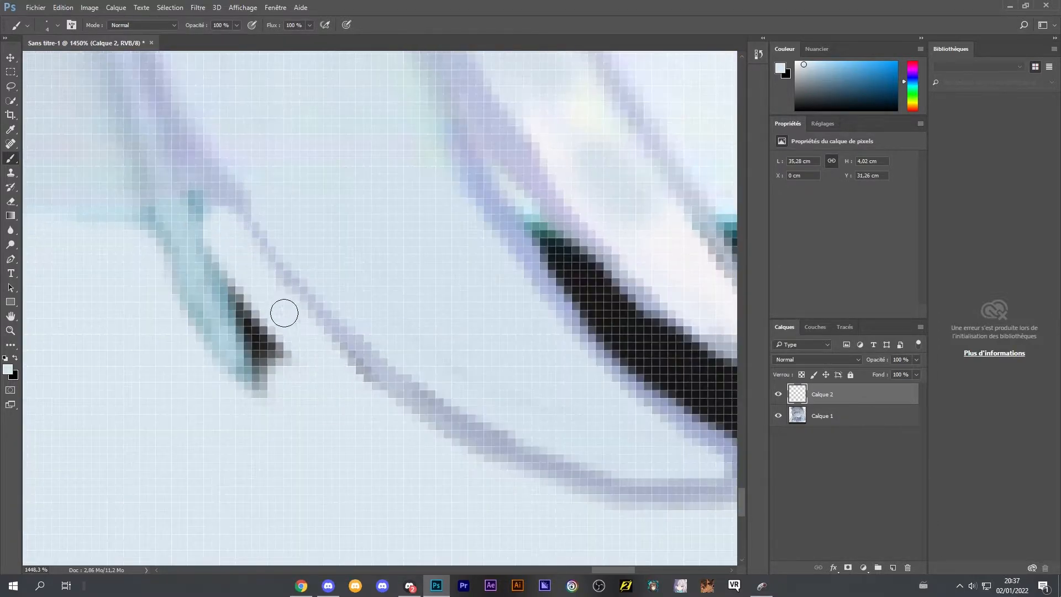
scroll(down, 3)
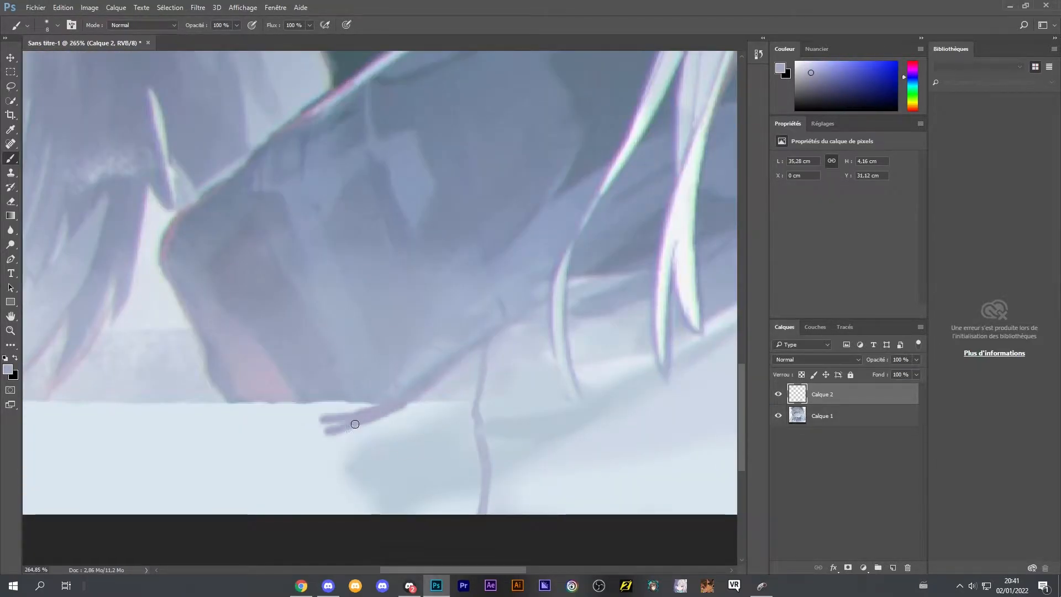
Add more hair and clothing to the strip, fit the view, and hide Calque 2 to compare.
scroll(down, 3)
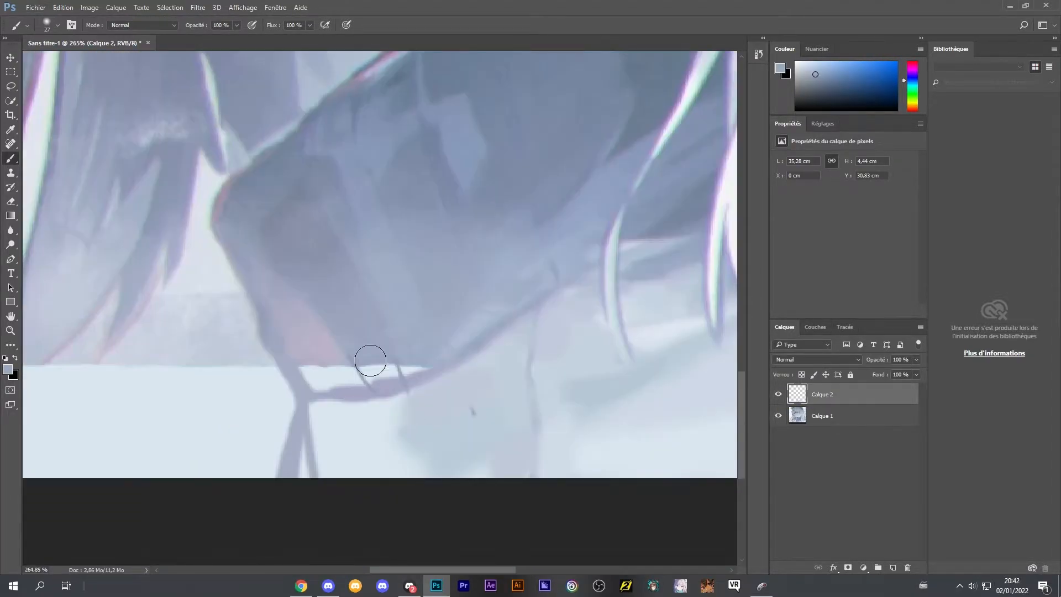
scroll(up, 3)
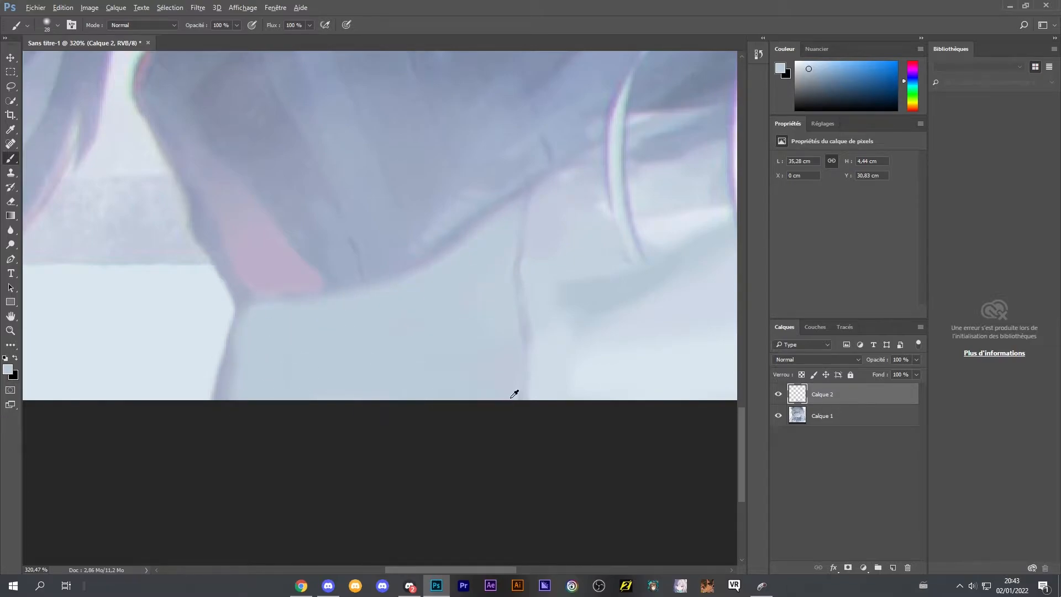
scroll(up, 3)
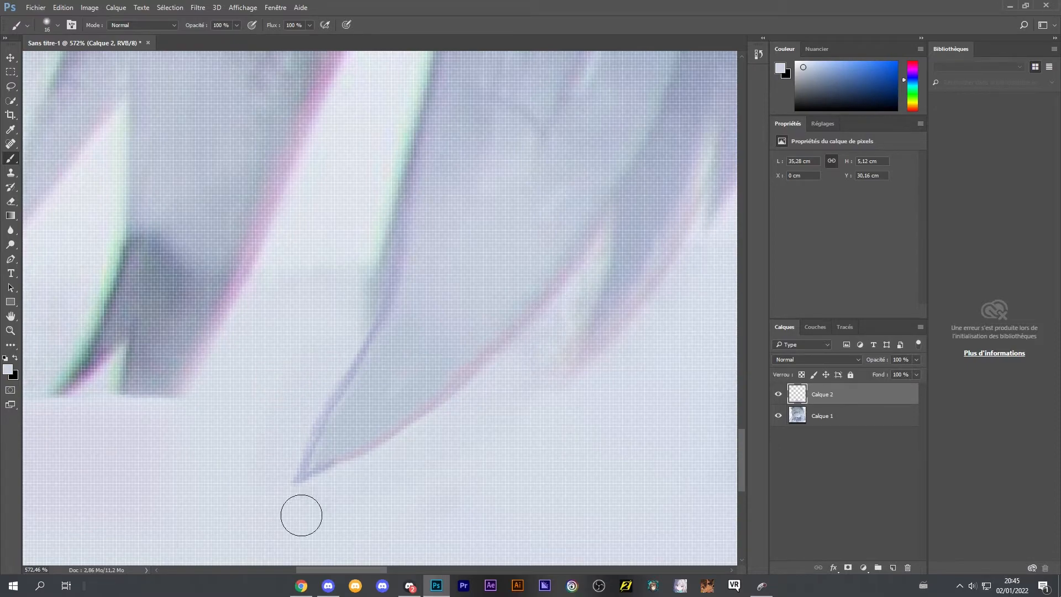
key(ctrl+0)
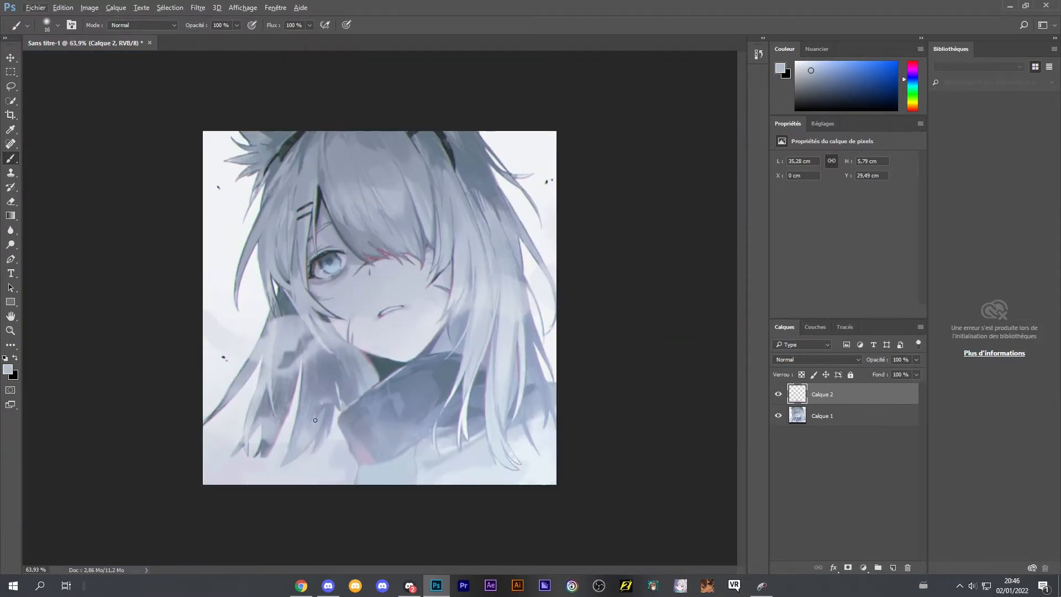
click(778, 394)
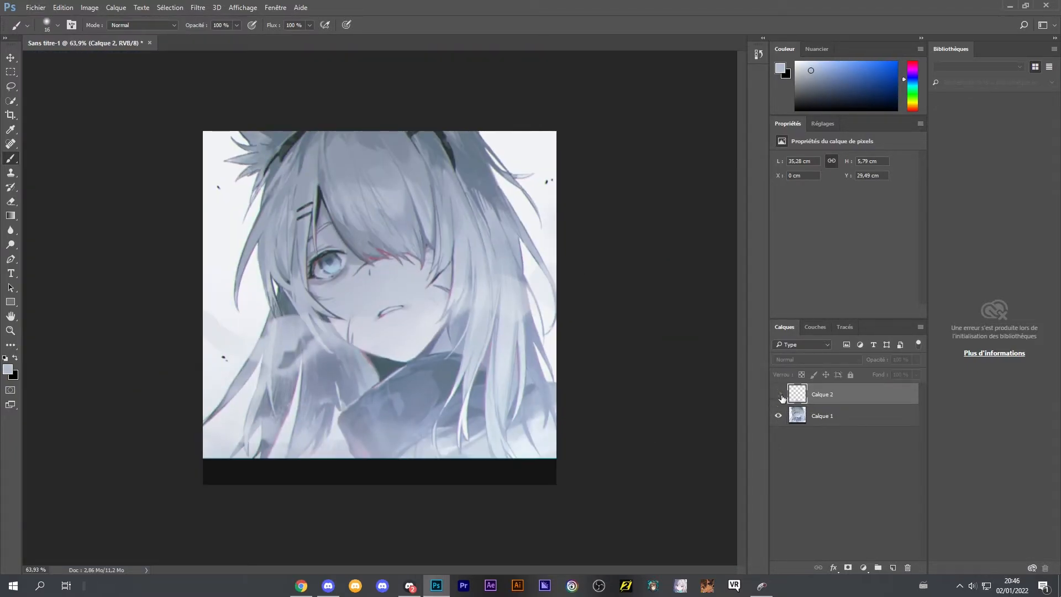